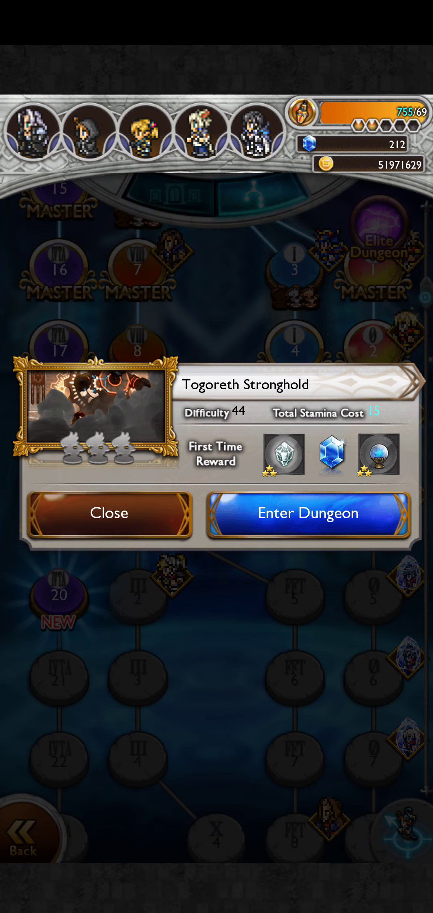
- Review Togoreth Stronghold's Rewards and Golem BOSS details, then enter the dungeon to the party screen
left_click(307, 514)
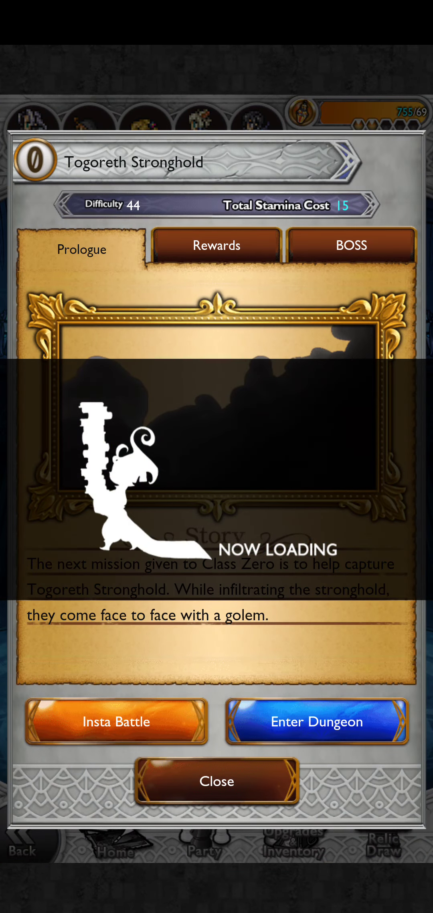
left_click(216, 246)
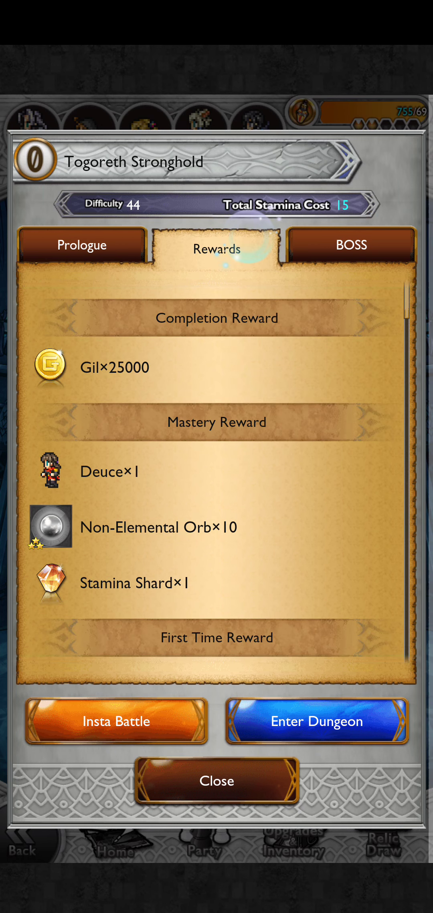
left_click(351, 245)
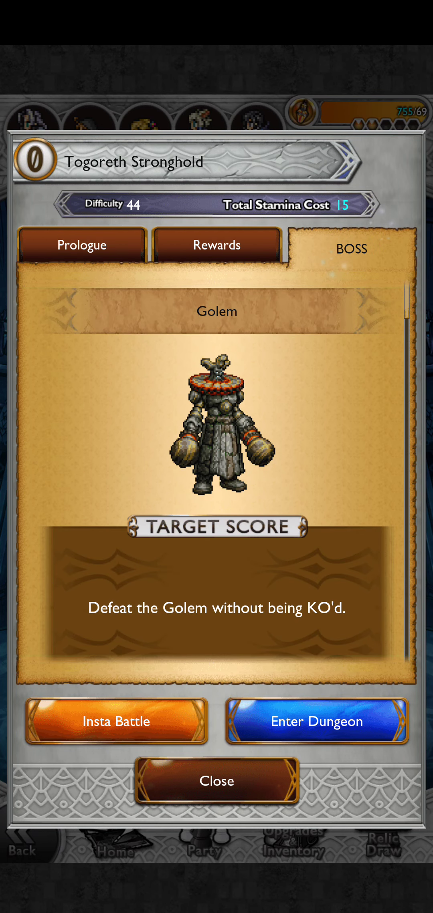
left_click(316, 721)
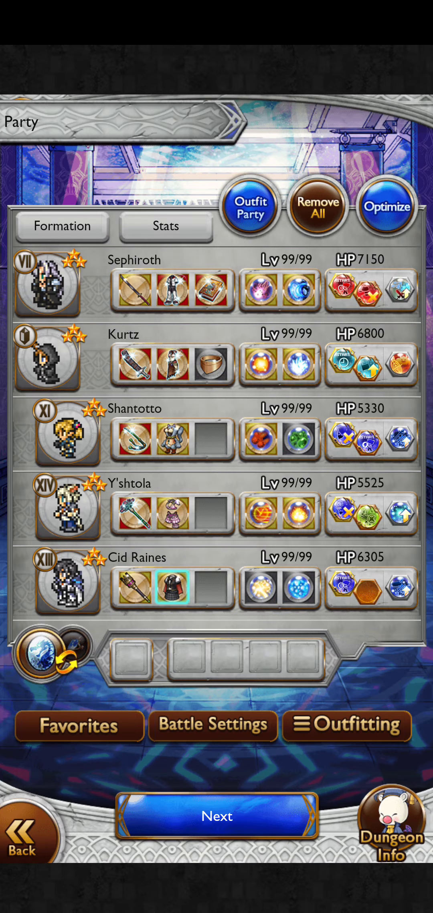
- Confirm the party, keep Red XIII as support hero and launch the run with GO!
left_click(216, 814)
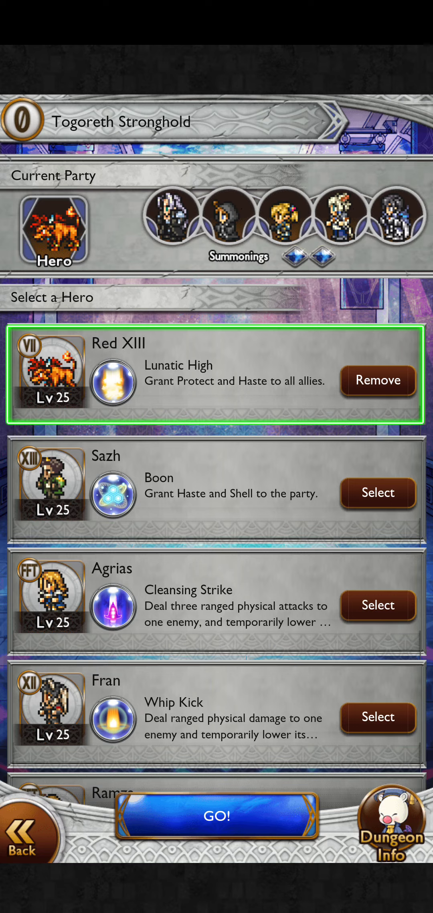
left_click(216, 817)
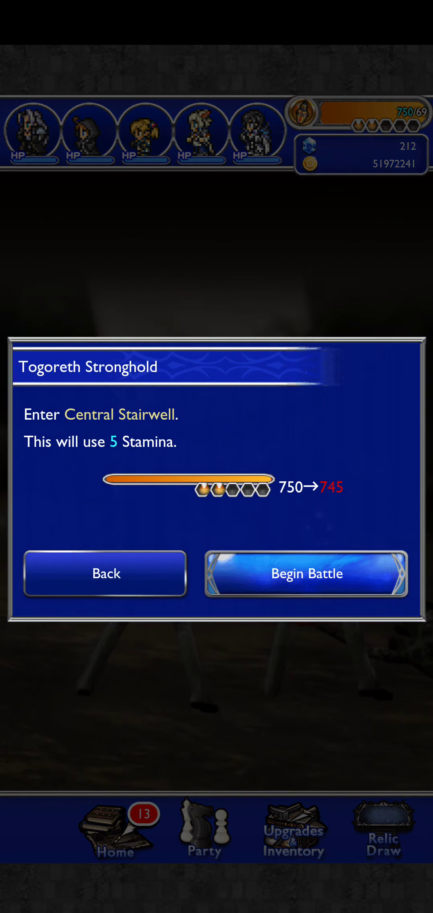
- Begin the Central Stairwell battle and fight it through to a Champion result
left_click(306, 573)
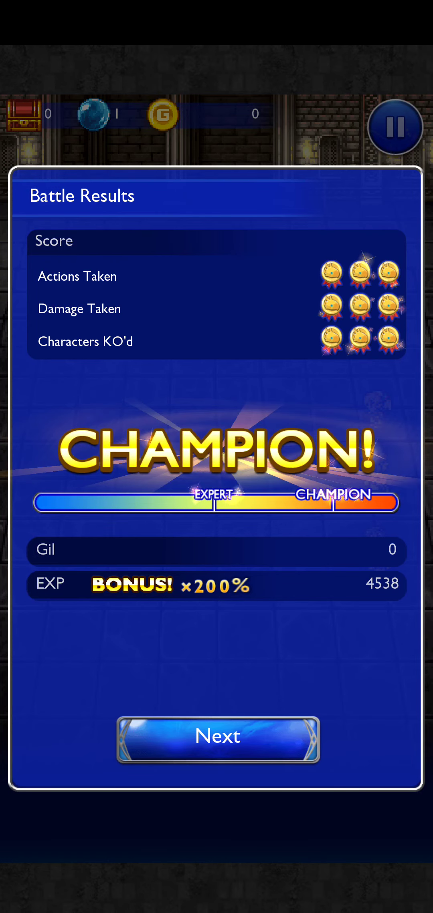
- Advance through the score, 4538 EXP and Lesser Lightning Orb loot screens back to the stronghold map
left_click(217, 740)
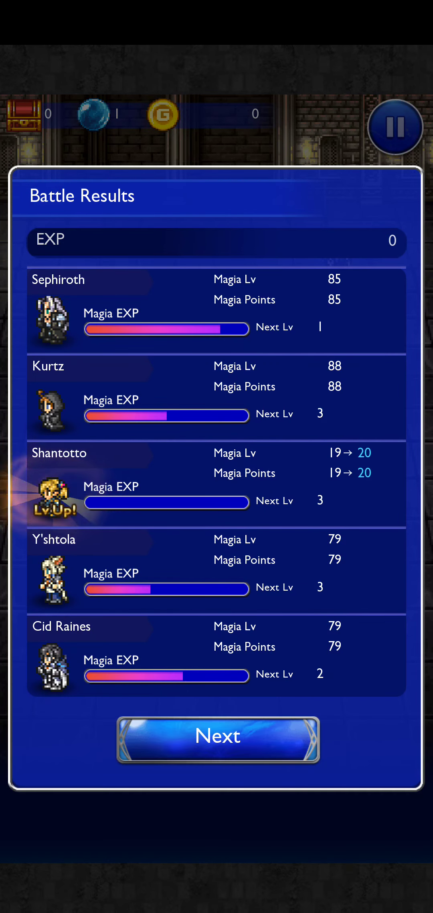
left_click(217, 740)
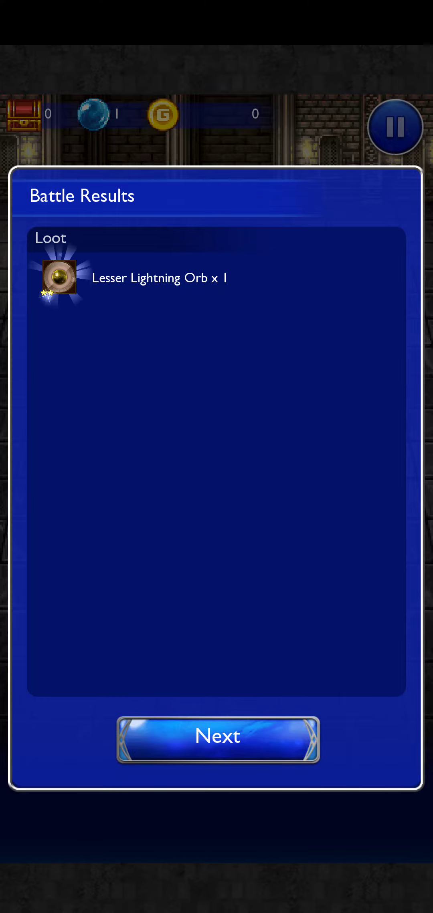
left_click(216, 740)
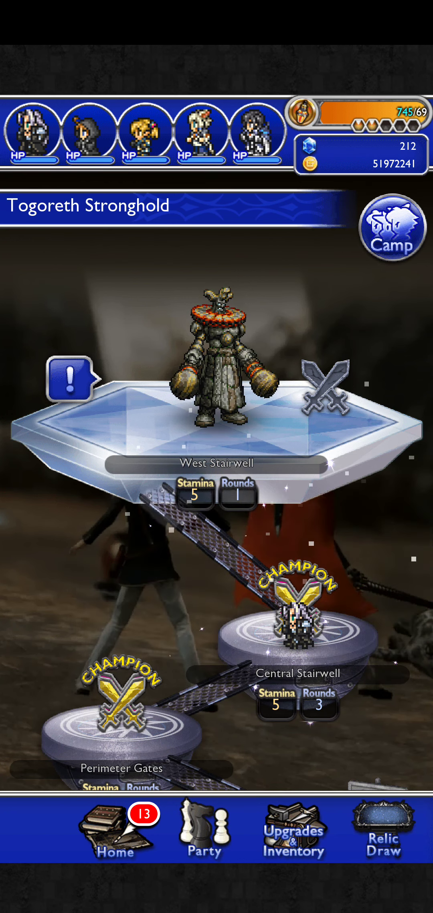
- Select West Stairwell and begin the Golem battle until Deuce's Hero Record Restored appears
left_click(216, 462)
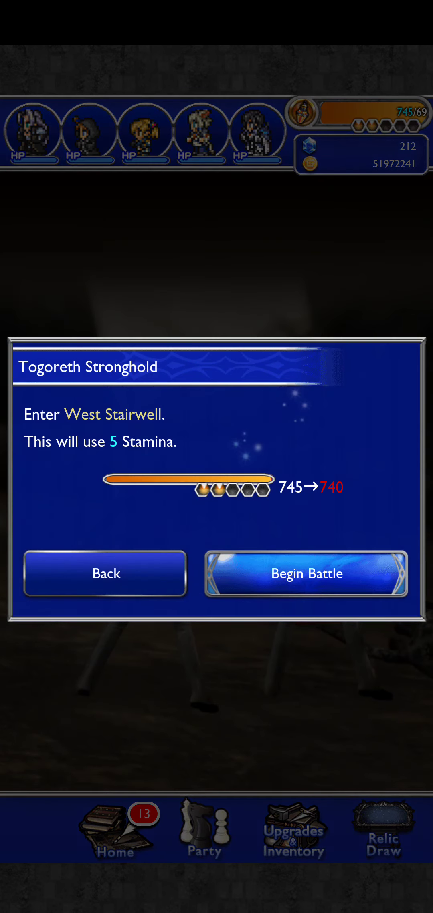
left_click(306, 573)
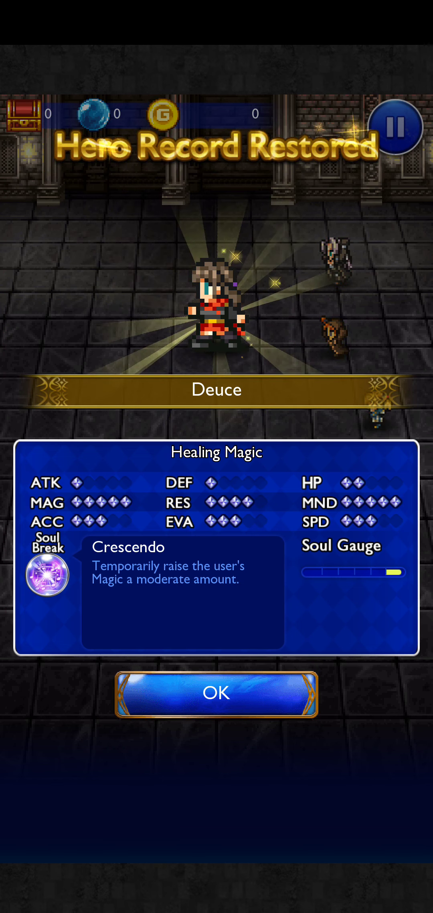
- Acknowledge Deuce joining, pass the EXP results and accept the first-time Mythril reward
left_click(216, 694)
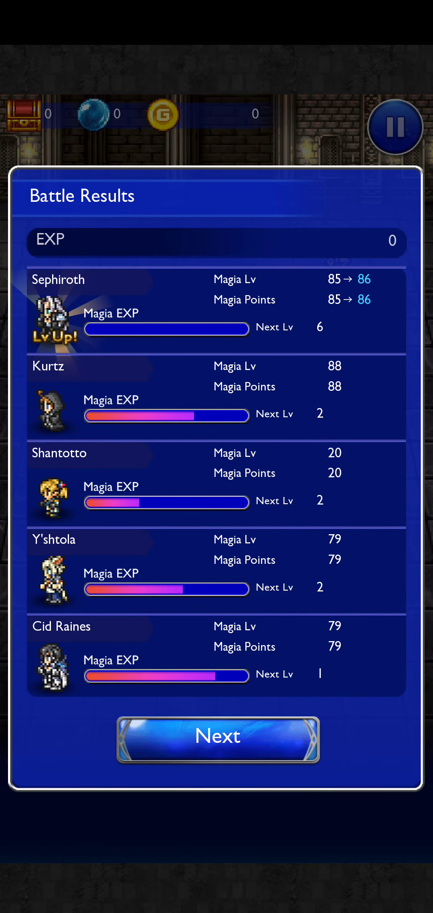
left_click(217, 740)
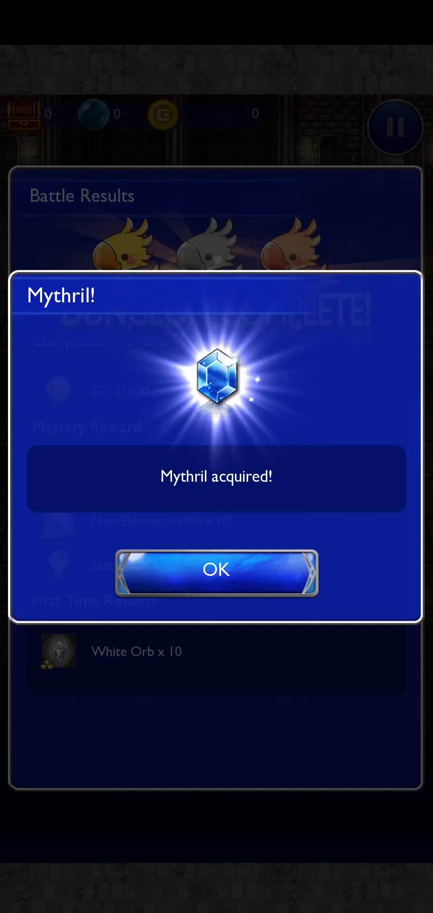
left_click(217, 570)
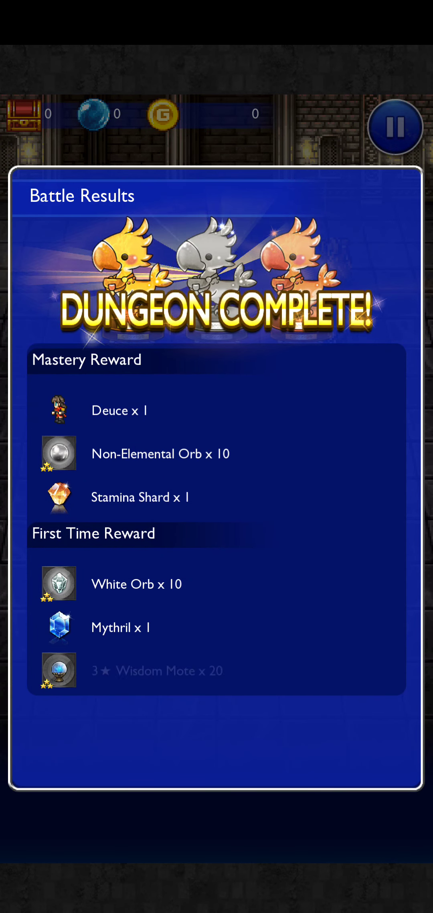